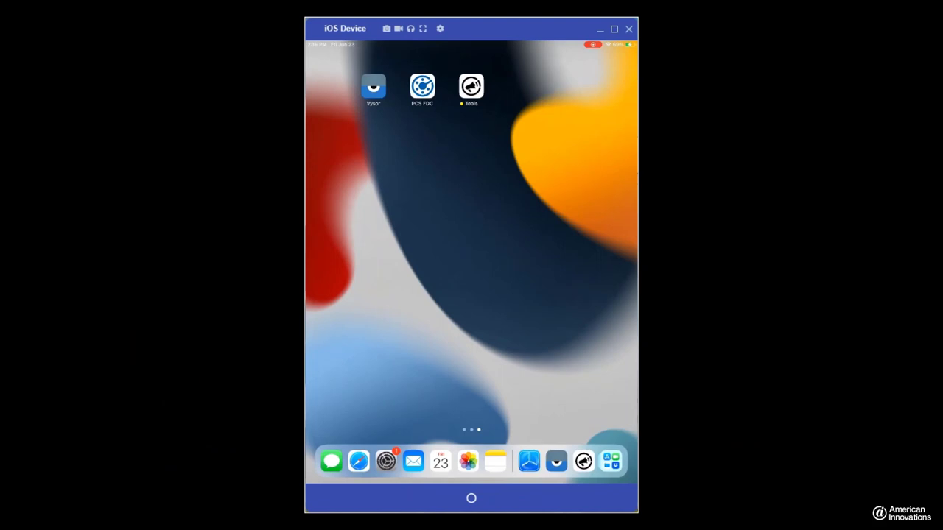
- Launch Bullhorn Tools from the home screen so it lists the nearby RM510 device
{"action": "left_click", "coordinate": [472, 86]}
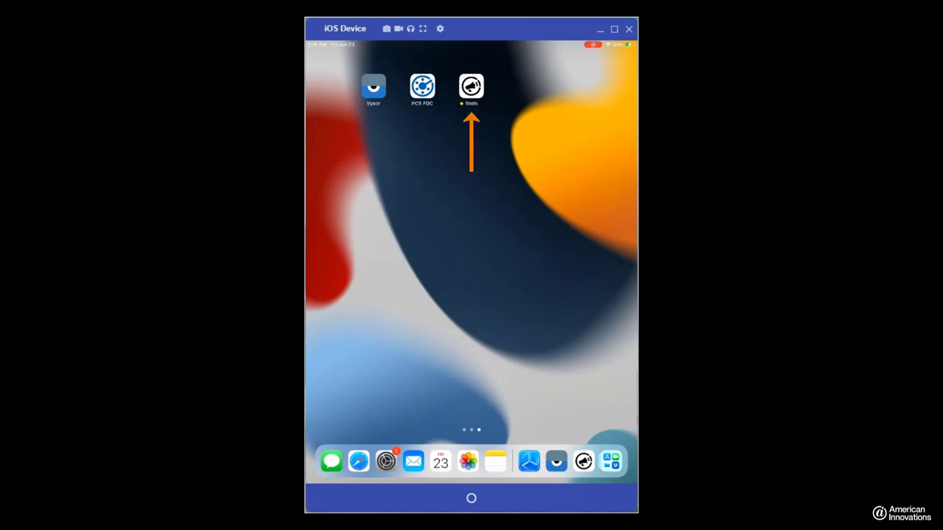
{"action": "left_click", "coordinate": [471, 85]}
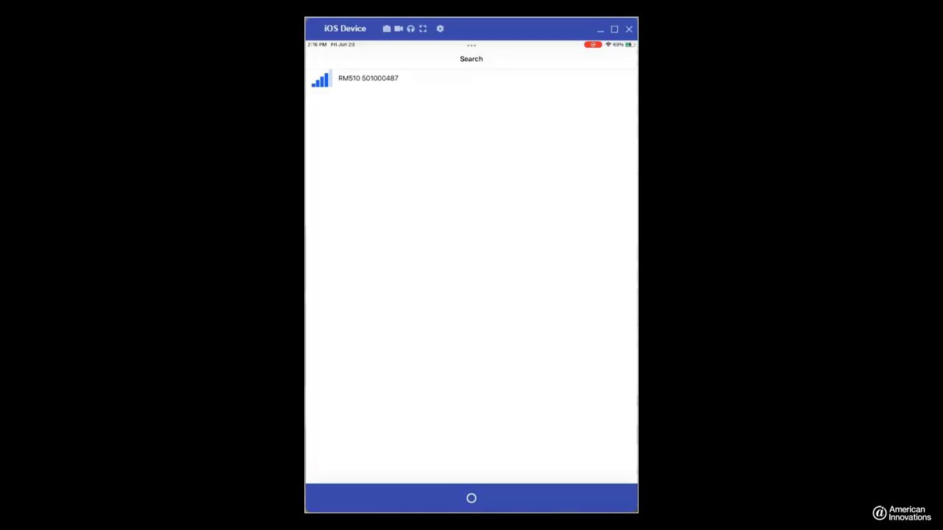
- Connect to the RM510 device and show its Info page with serial numbers and firmware
{"action": "left_click", "coordinate": [368, 78]}
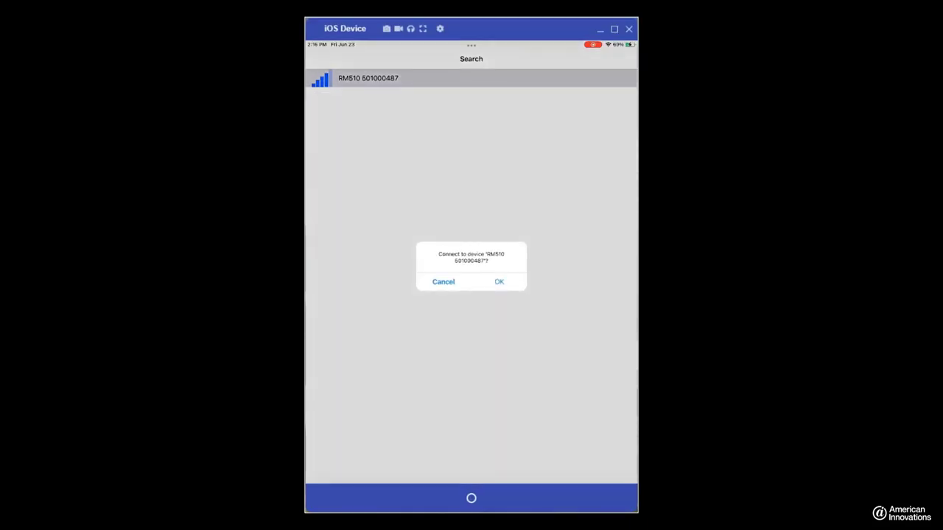
{"action": "left_click", "coordinate": [498, 281]}
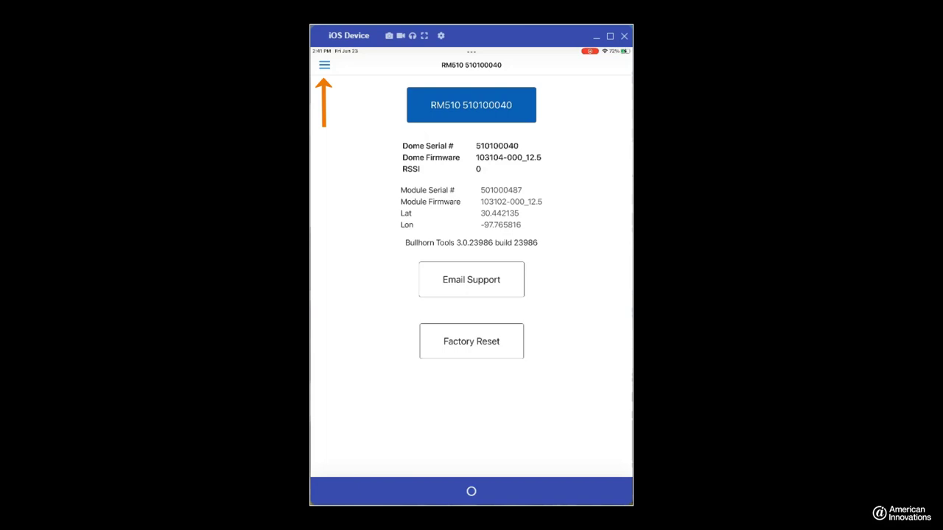
- Go to the Readings screen via the side menu to view power, analog and digital values
{"action": "left_click", "coordinate": [324, 65]}
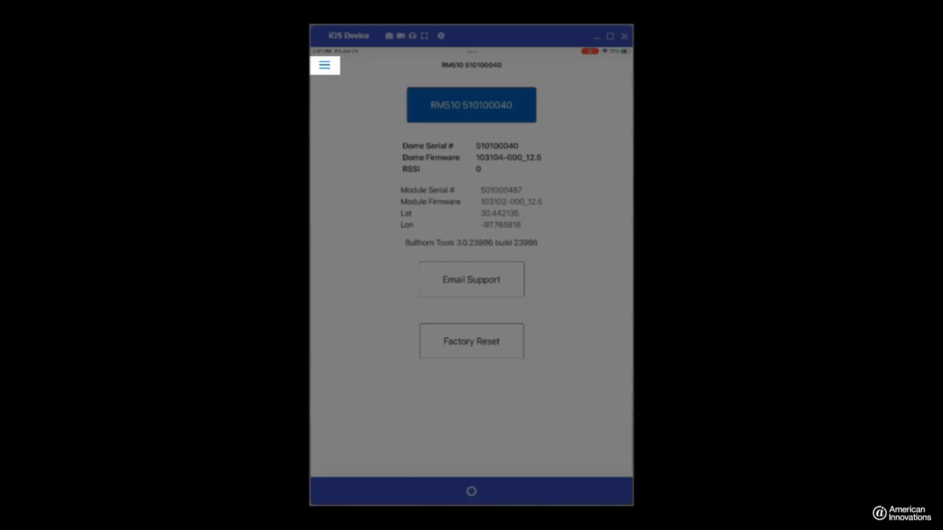
{"action": "left_click", "coordinate": [324, 64]}
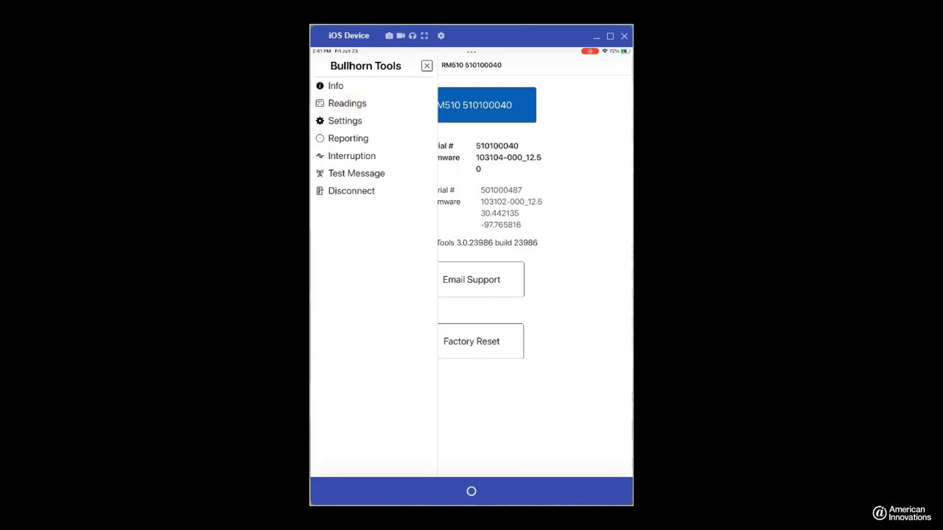
{"action": "left_click", "coordinate": [348, 103]}
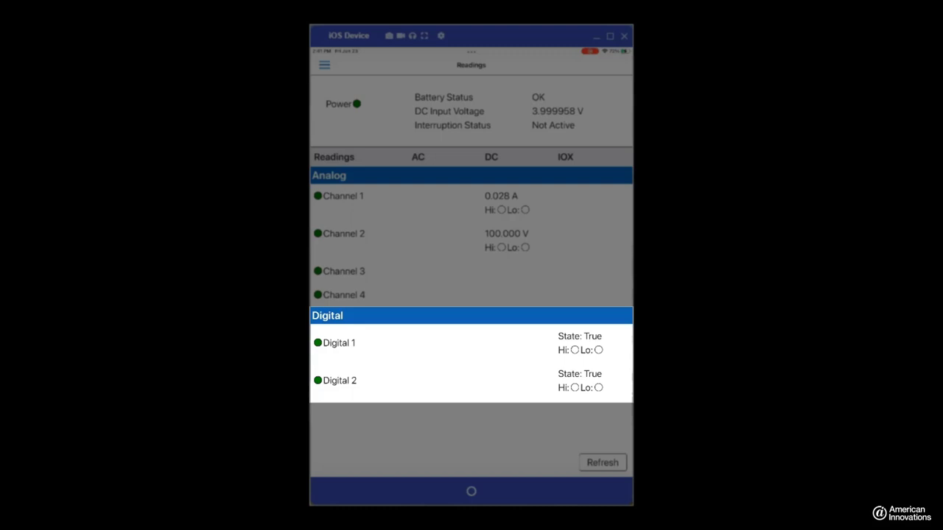
{"action": "left_click", "coordinate": [601, 462]}
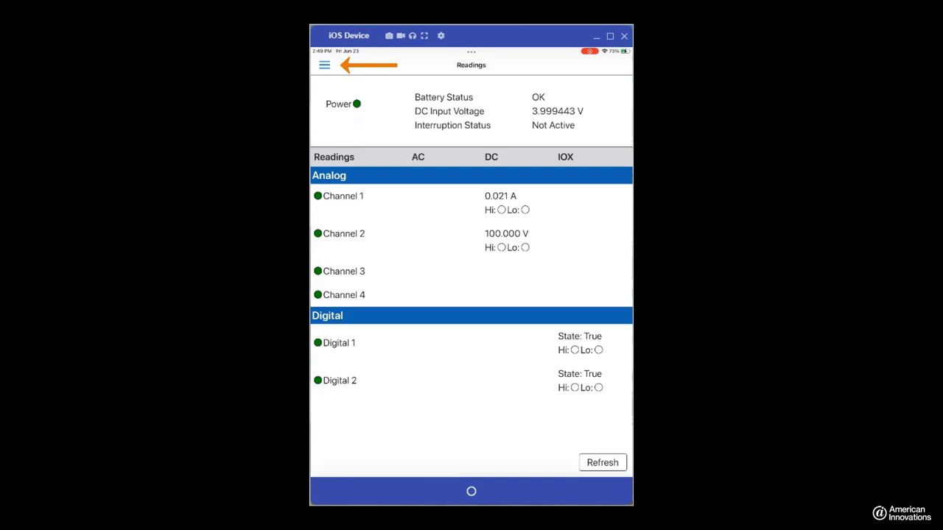
- Go to Settings and then Templates, showing the empty template list
{"action": "left_click", "coordinate": [325, 64]}
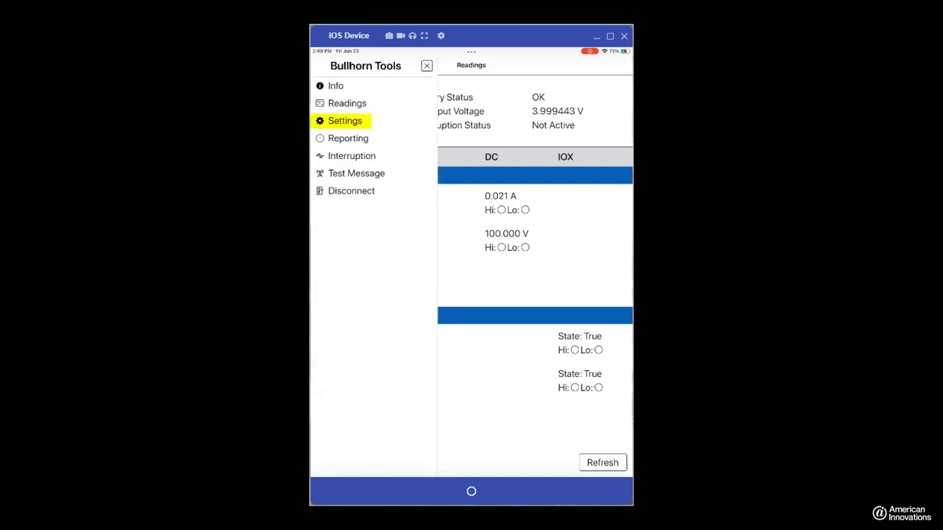
{"action": "left_click", "coordinate": [345, 121]}
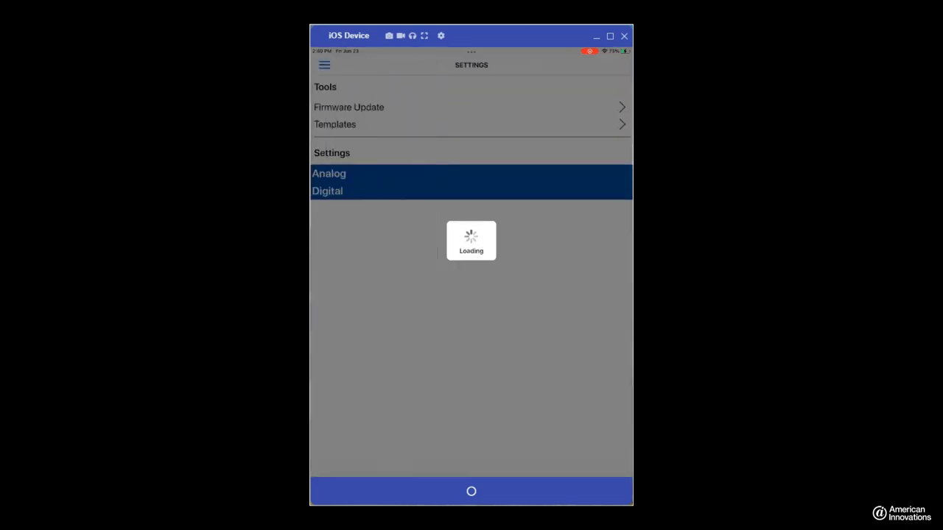
{"action": "left_click", "coordinate": [330, 174]}
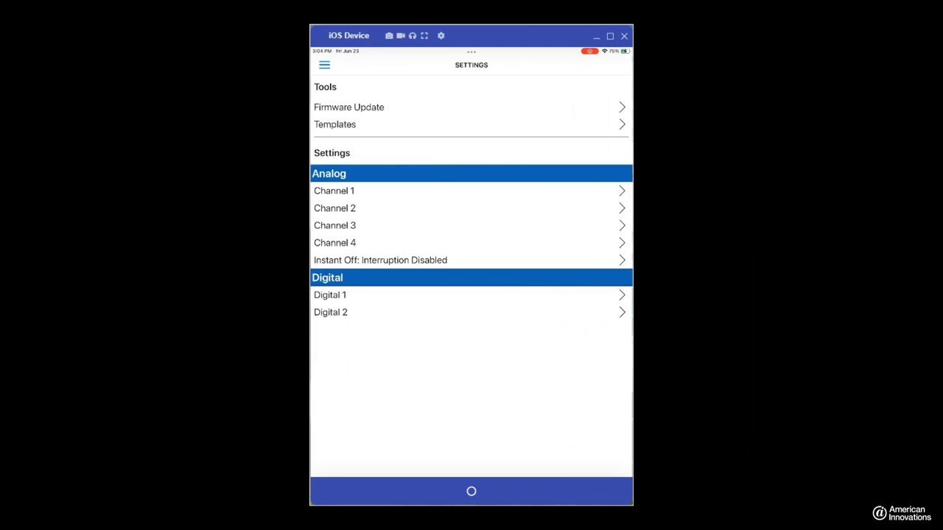
{"action": "left_click", "coordinate": [336, 124]}
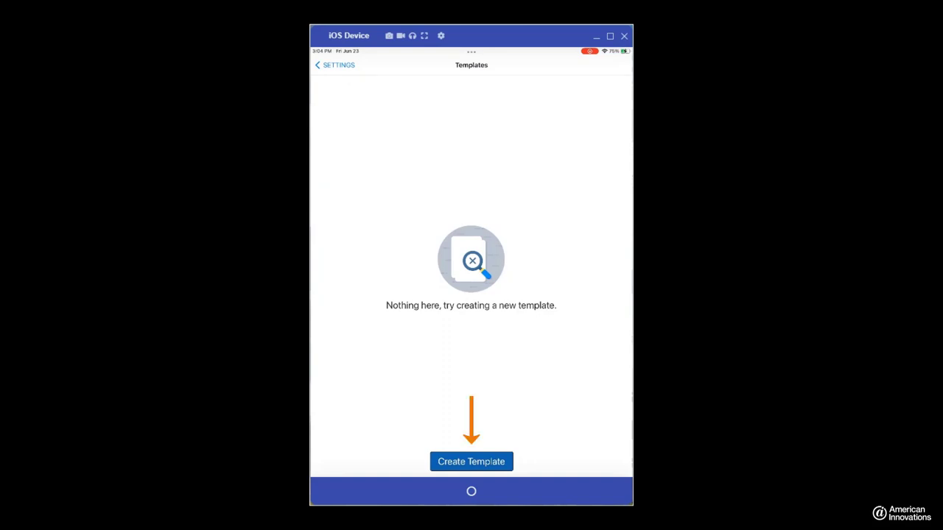
- Create a new RM510 template named 'Test' and save it to the Templates list
{"action": "left_click", "coordinate": [472, 462]}
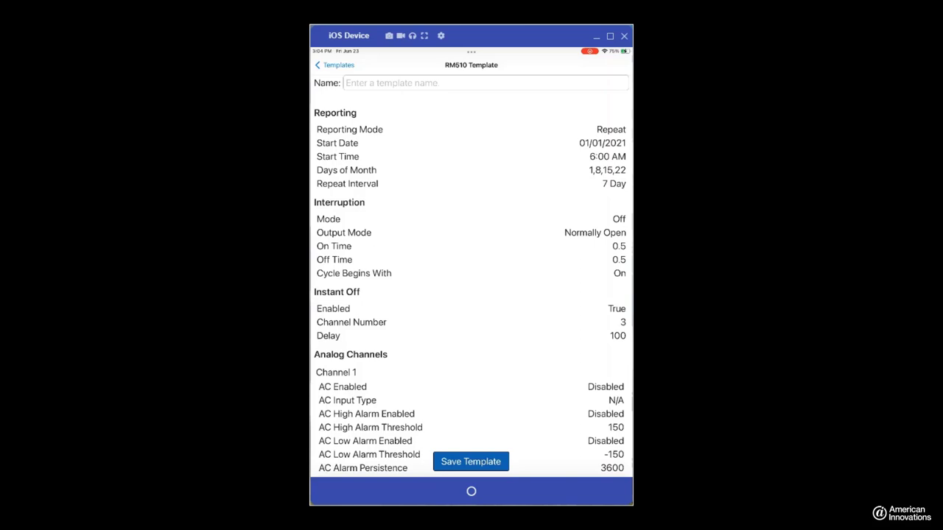
{"action": "scroll", "scroll_direction": "down", "scroll_amount": 3}
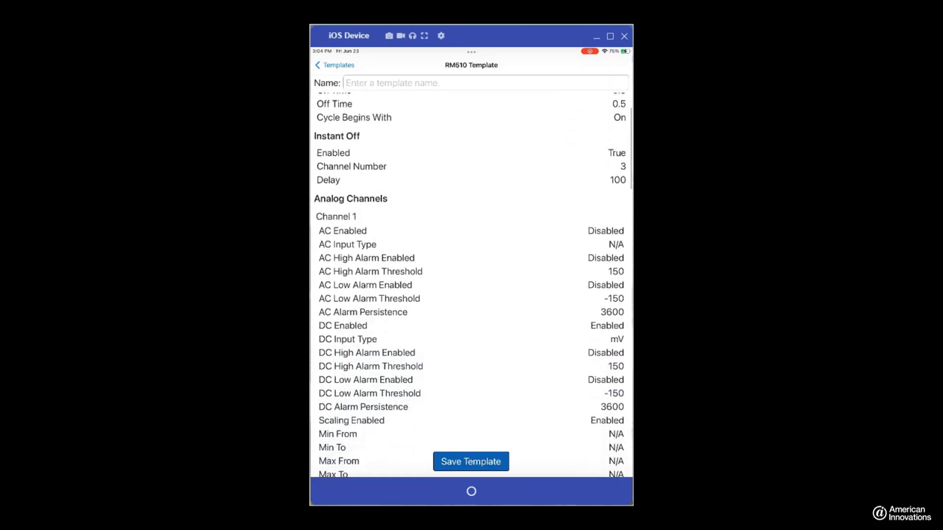
{"action": "scroll", "scroll_direction": "down", "scroll_amount": 3}
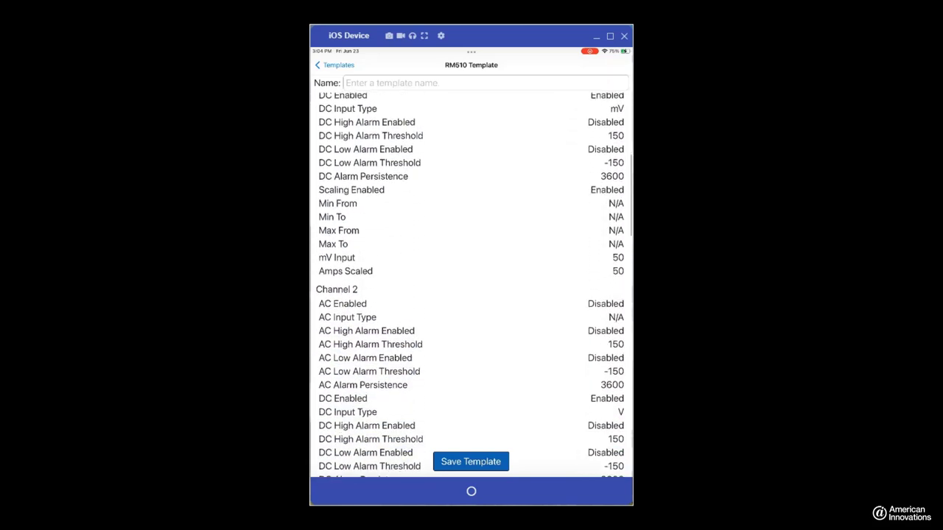
{"action": "scroll", "scroll_direction": "down", "scroll_amount": 3}
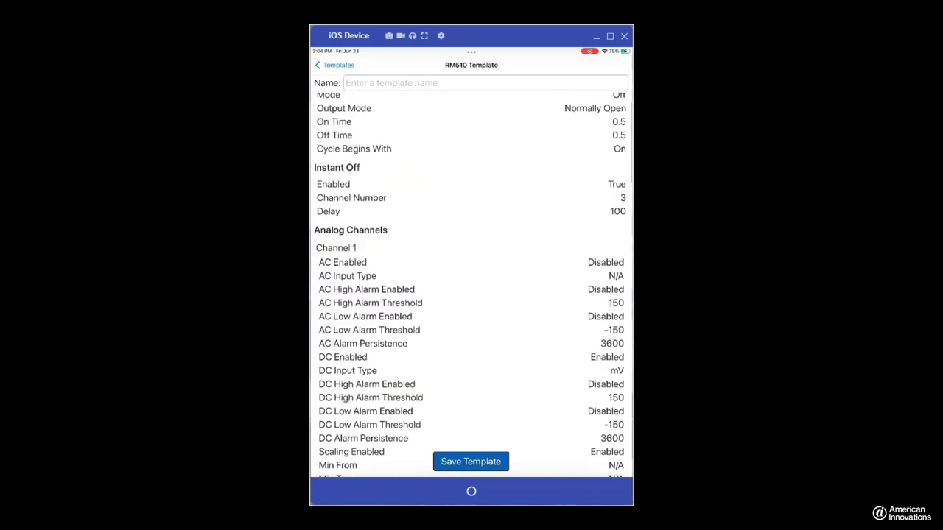
{"action": "left_click", "coordinate": [484, 83]}
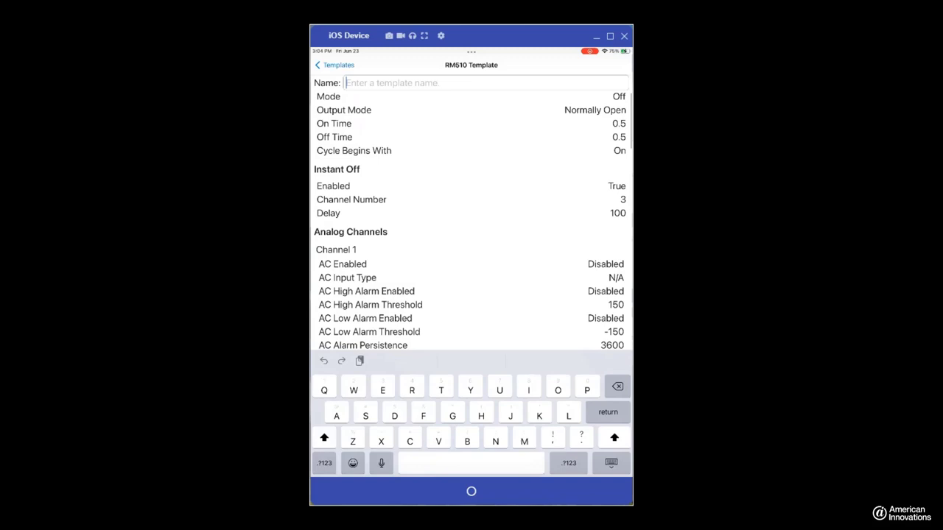
{"action": "type", "text": "Test"}
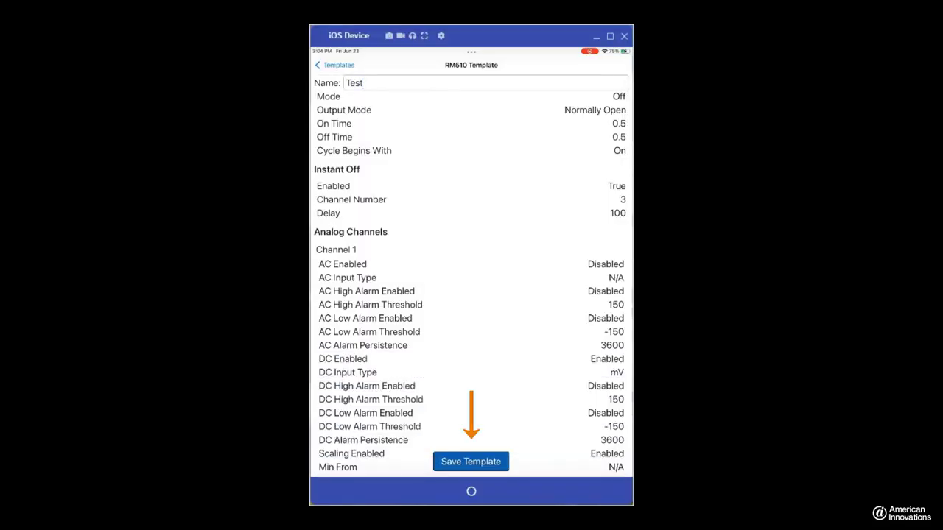
{"action": "left_click", "coordinate": [472, 461]}
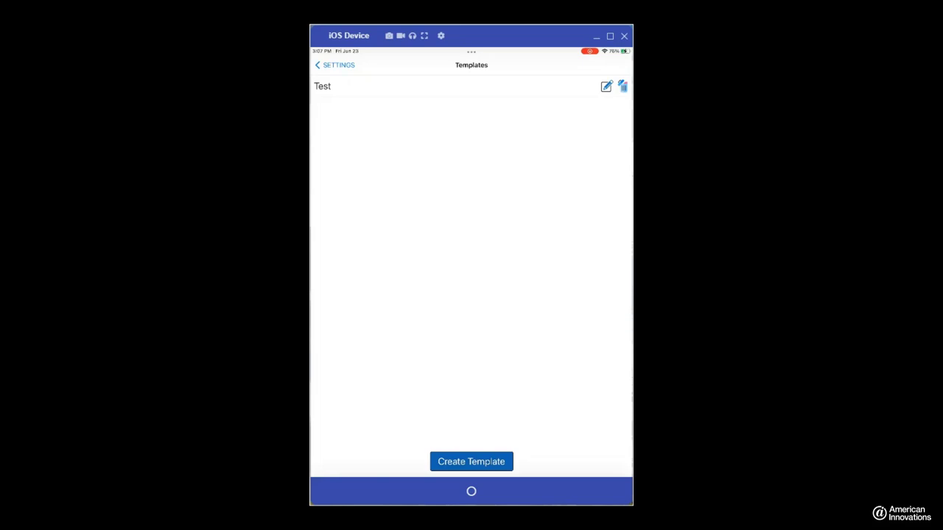
- Go to Channel 3 settings and switch on AC Enabled for that channel
{"action": "left_click", "coordinate": [333, 65]}
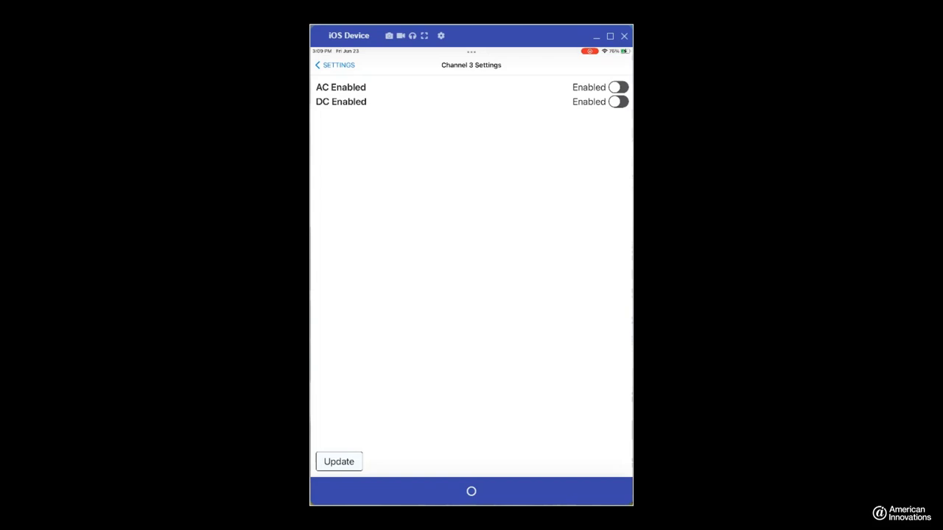
{"action": "left_click", "coordinate": [617, 87]}
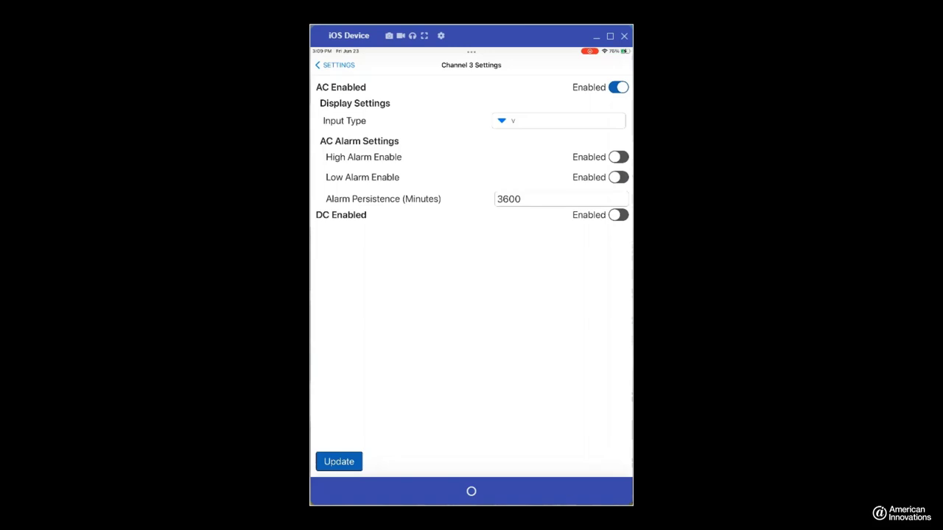
- Enable DC on Channel 3 plus its AC high, AC low and DC high alarms
{"action": "left_click", "coordinate": [619, 215]}
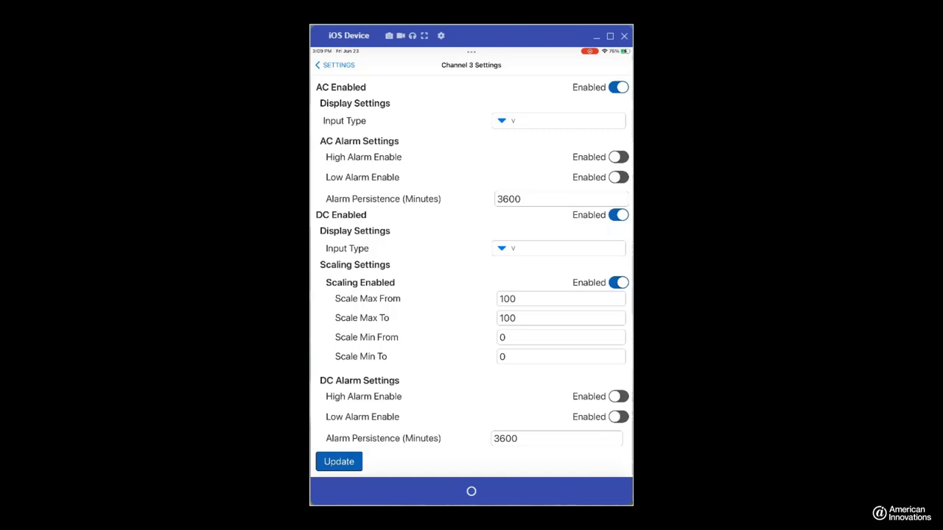
{"action": "scroll", "scroll_direction": "down", "scroll_amount": 3}
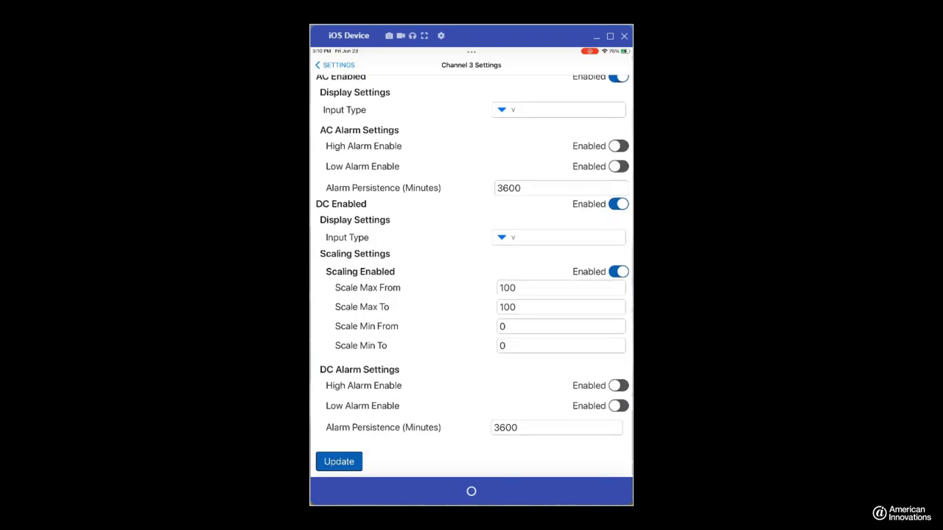
{"action": "scroll", "scroll_direction": "up", "scroll_amount": 3}
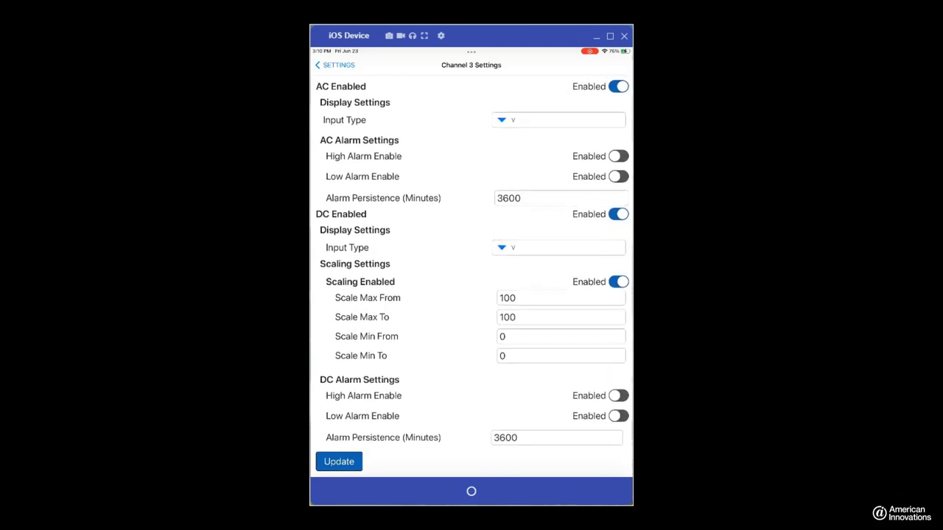
{"action": "left_click", "coordinate": [617, 157]}
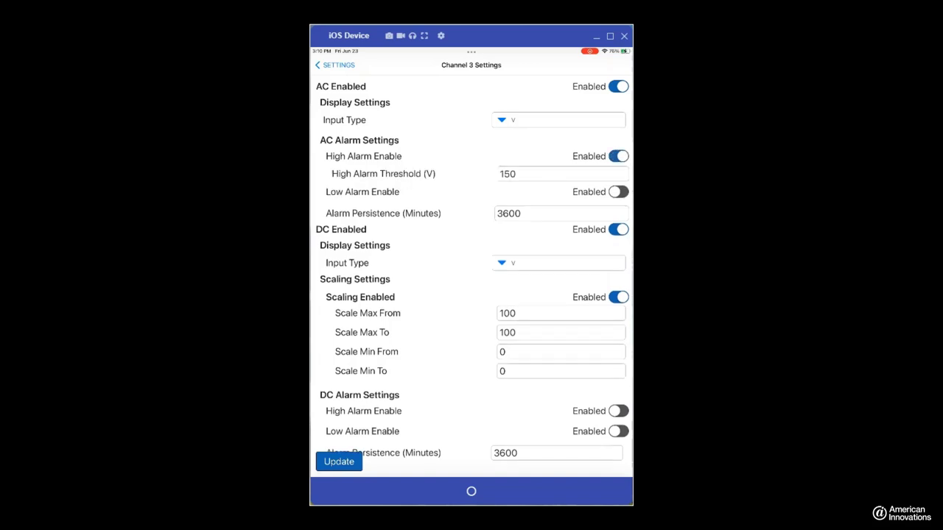
{"action": "left_click", "coordinate": [618, 192]}
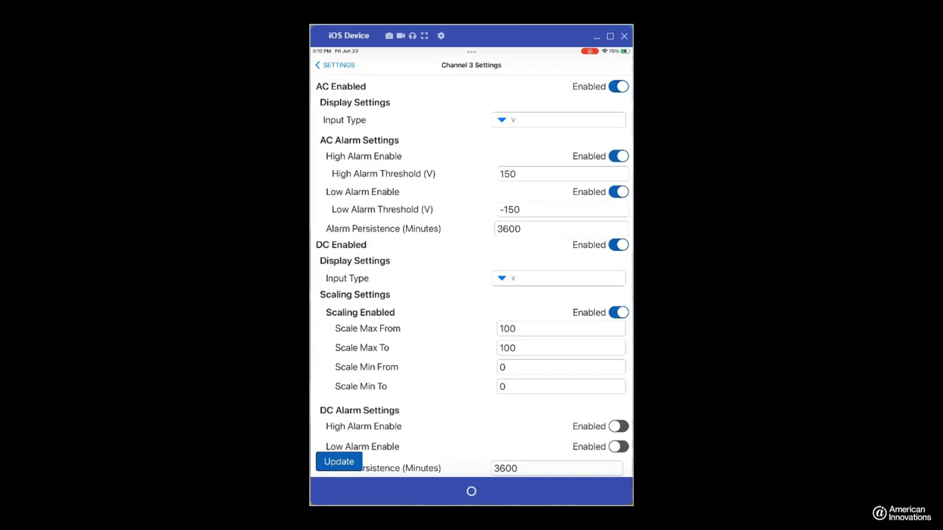
{"action": "scroll", "scroll_direction": "down", "scroll_amount": 3}
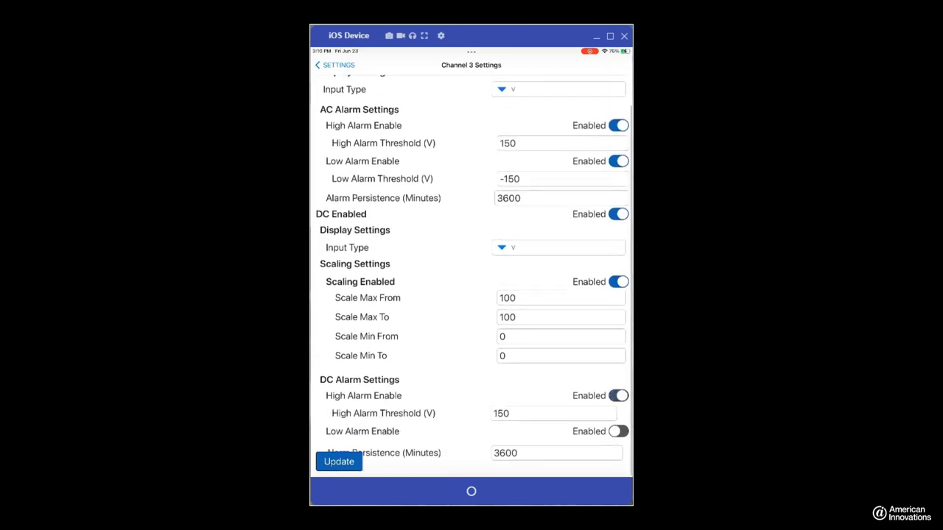
{"action": "left_click", "coordinate": [617, 430]}
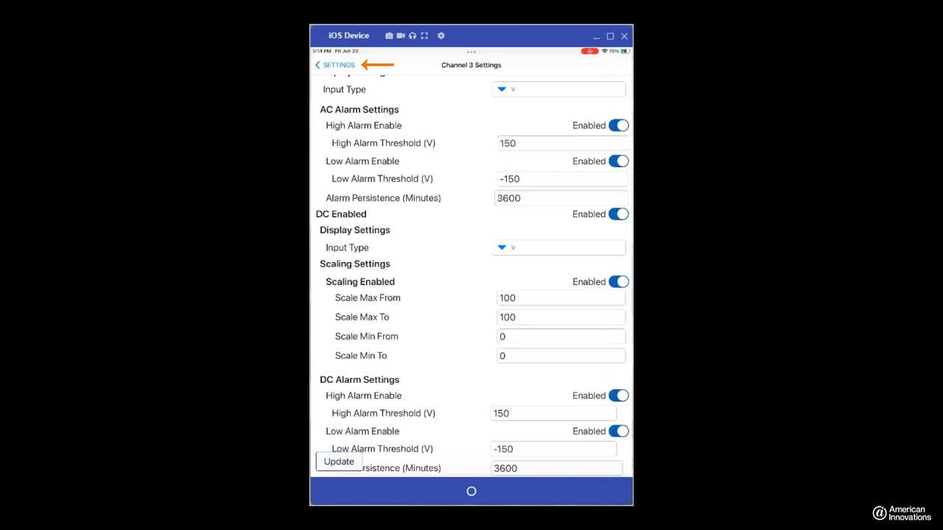
- Return from Channel 3 settings to Readings and refresh the live channel values
{"action": "left_click", "coordinate": [333, 65]}
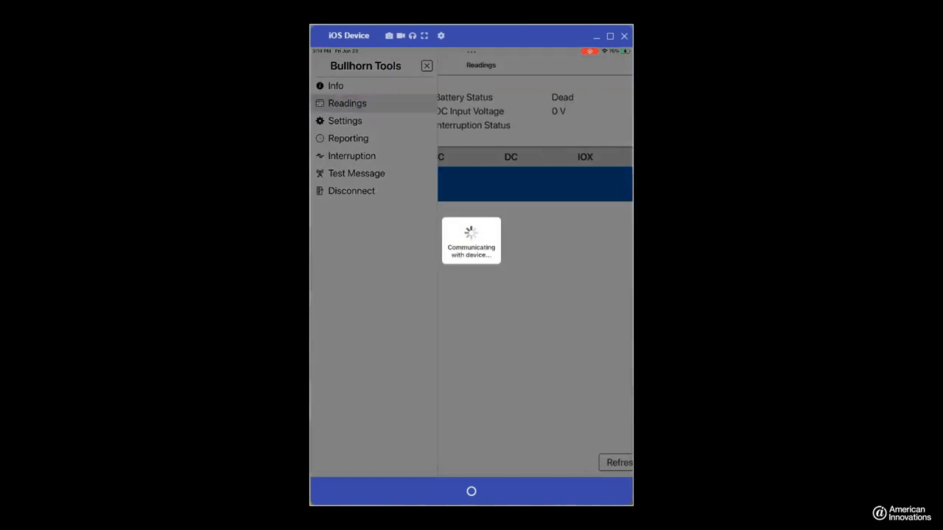
{"action": "left_click", "coordinate": [427, 65]}
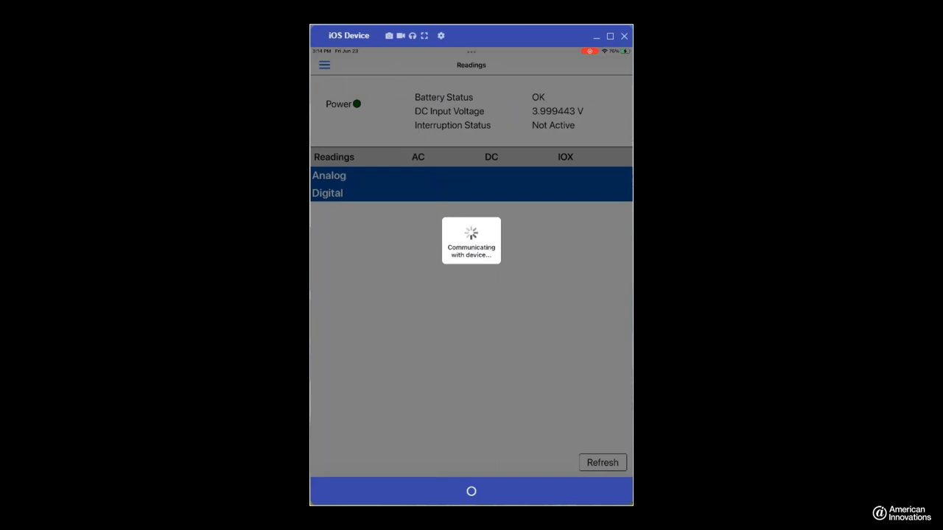
{"action": "left_click", "coordinate": [330, 176]}
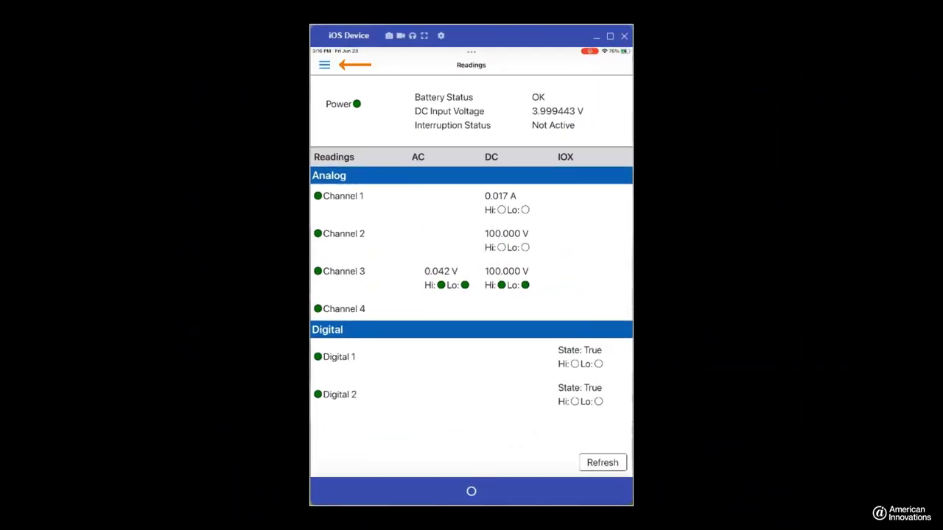
- Go to Digital 1 settings and switch on both its high and low alarms
{"action": "left_click", "coordinate": [324, 65]}
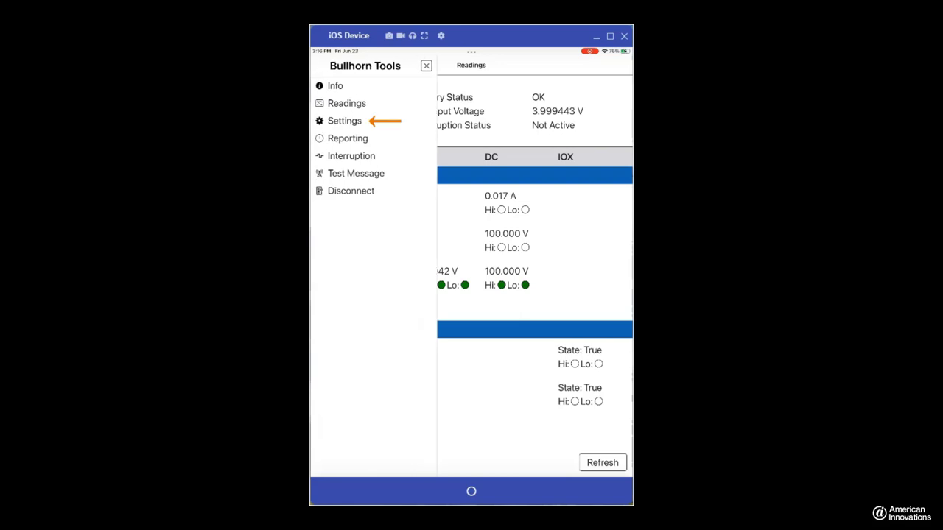
{"action": "left_click", "coordinate": [345, 121]}
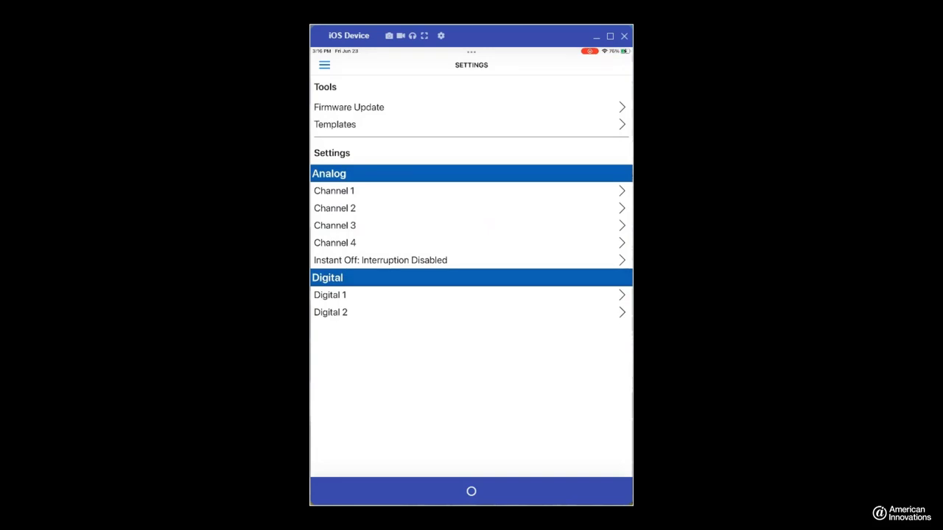
{"action": "left_click", "coordinate": [331, 295]}
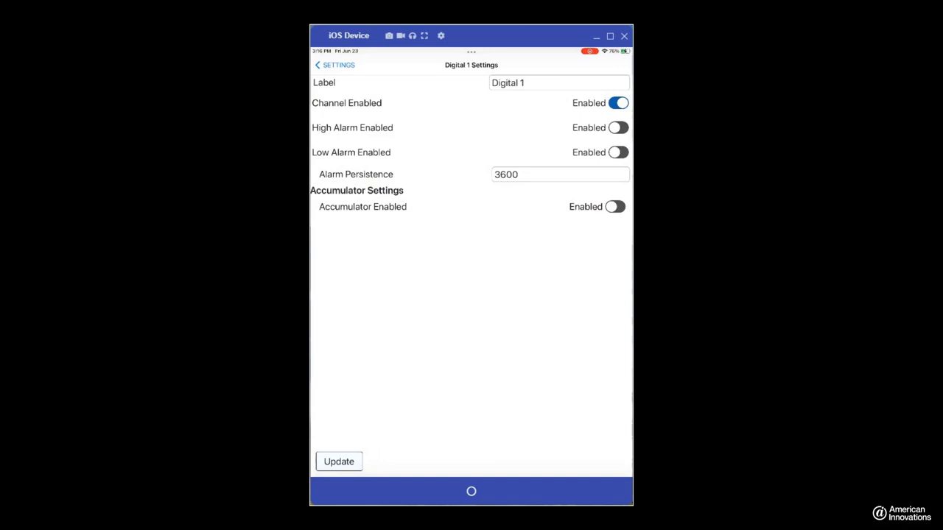
{"action": "left_click", "coordinate": [617, 126]}
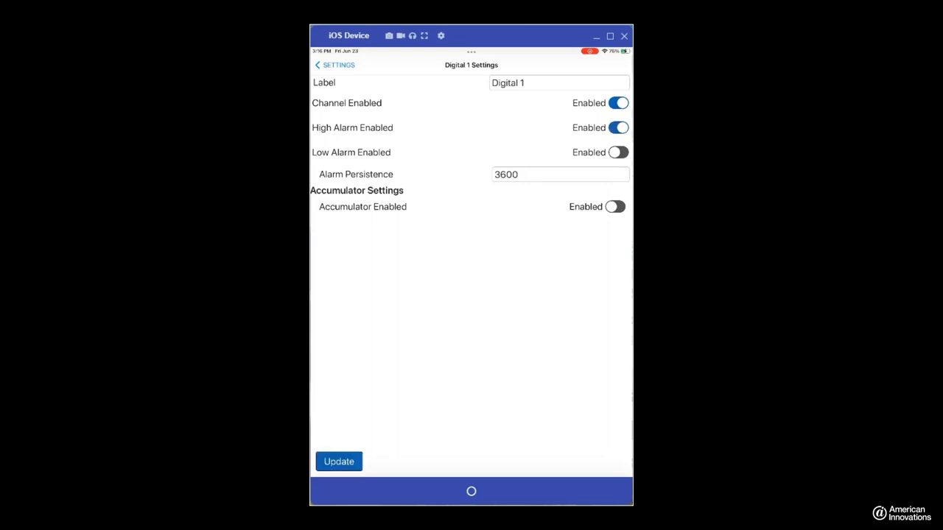
{"action": "left_click", "coordinate": [616, 152]}
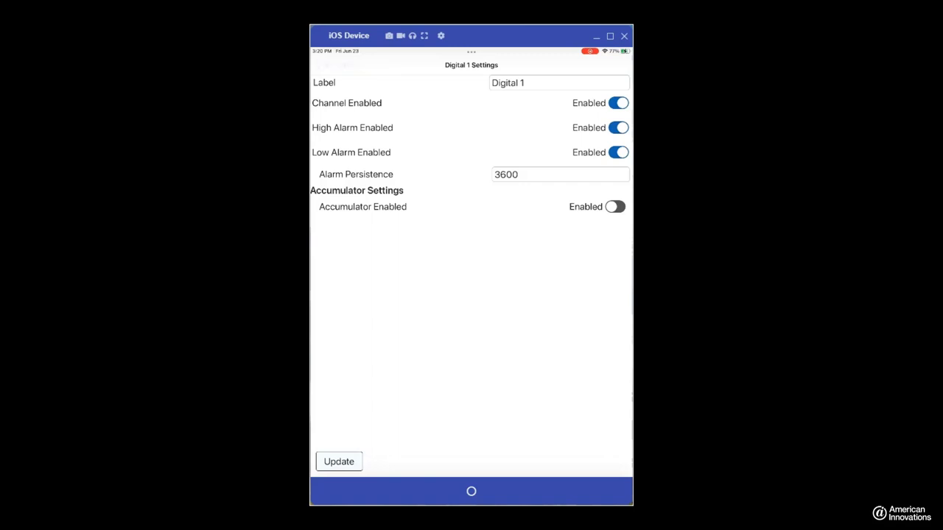
- Go to Instant Off settings and switch Instant Off Enabled off
{"action": "left_click", "coordinate": [324, 65]}
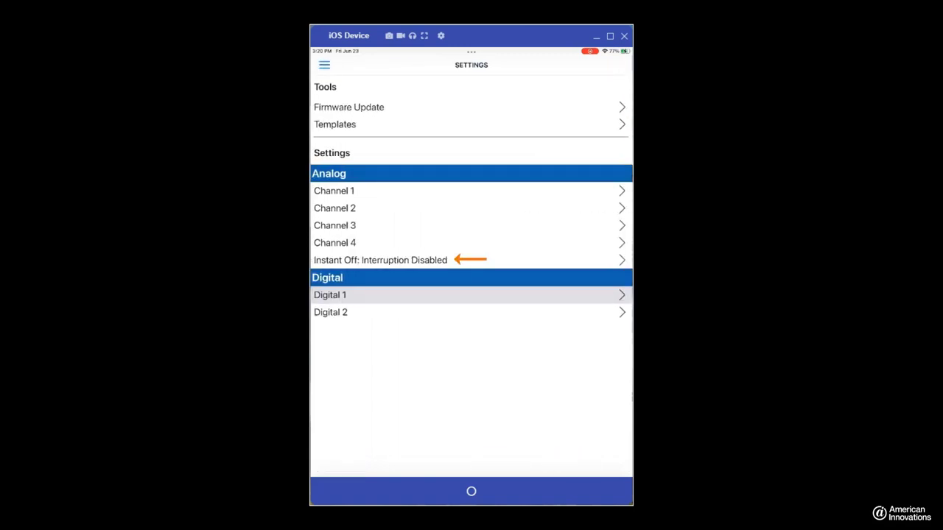
{"action": "left_click", "coordinate": [380, 260]}
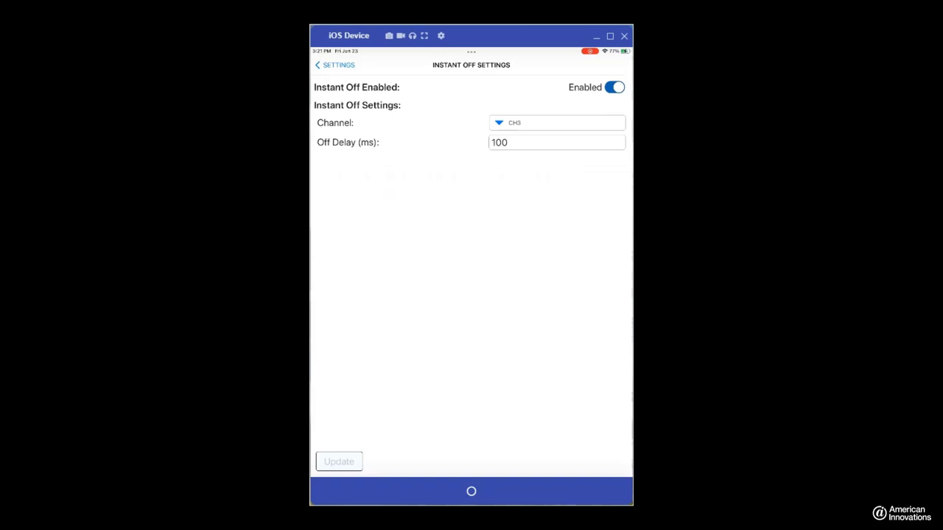
{"action": "left_click", "coordinate": [613, 87]}
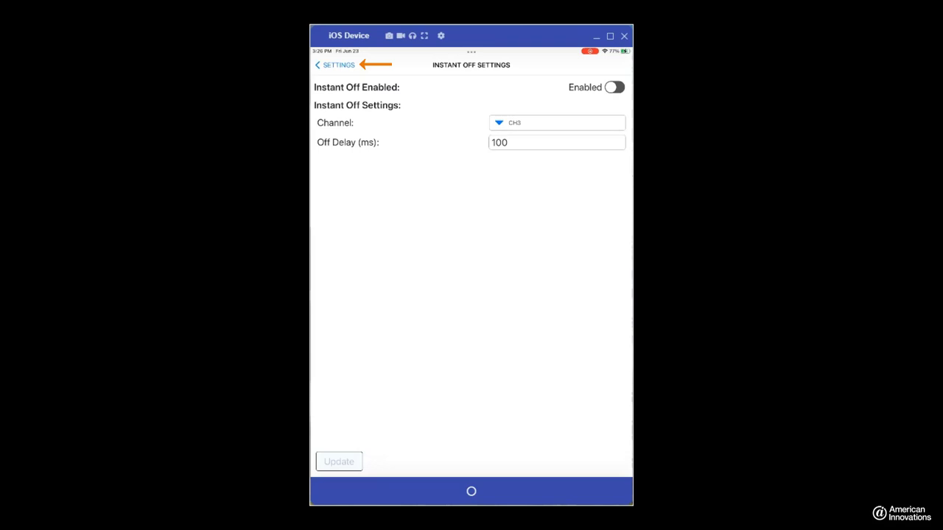
- Schedule Repeat reporting every 7 days starting 7/1/2023 at 10:00 AM and update
{"action": "left_click", "coordinate": [336, 65]}
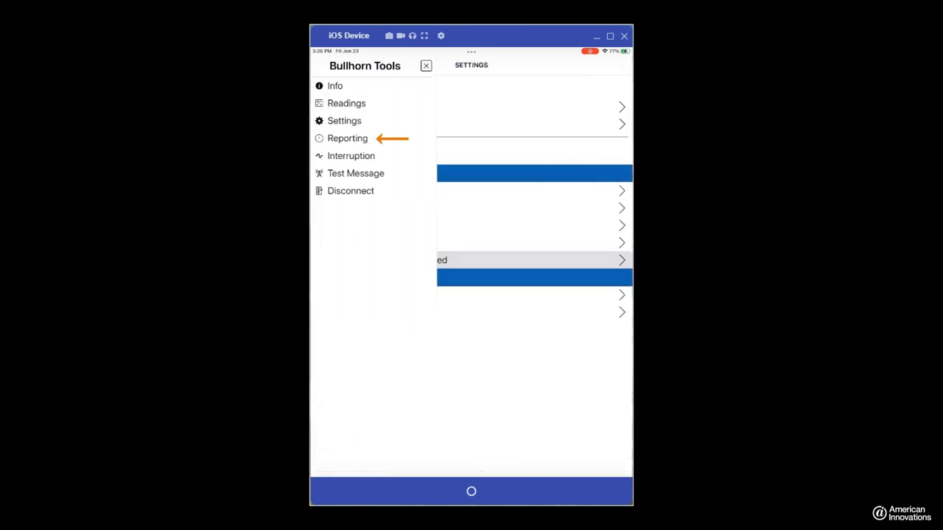
{"action": "left_click", "coordinate": [348, 139]}
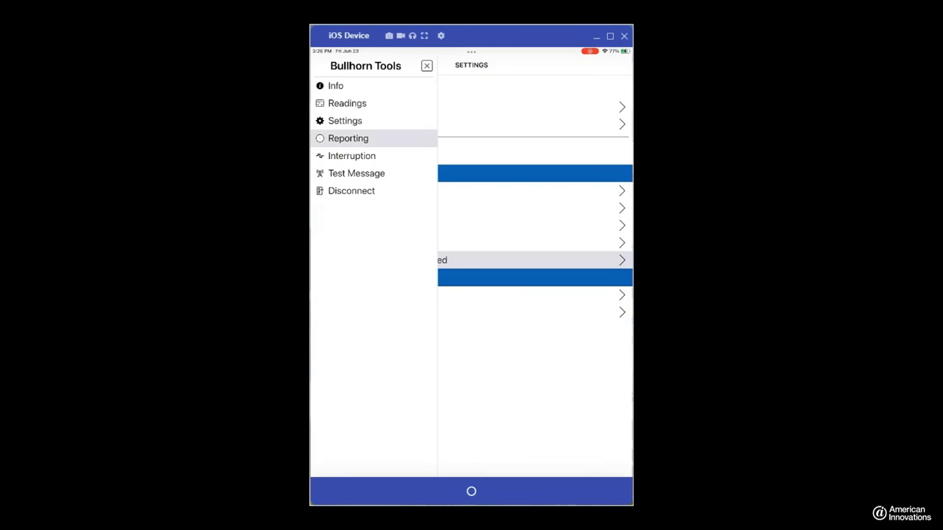
{"action": "left_click", "coordinate": [348, 139]}
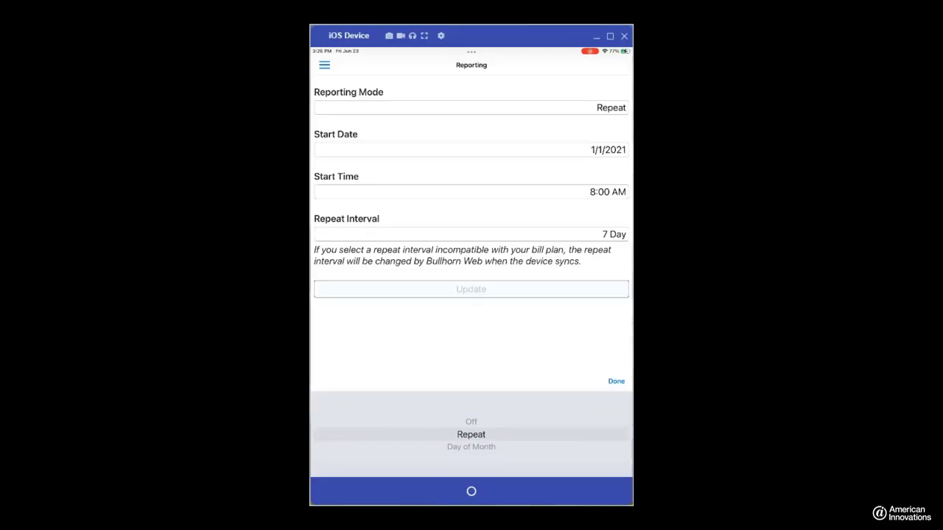
{"action": "left_click", "coordinate": [616, 380]}
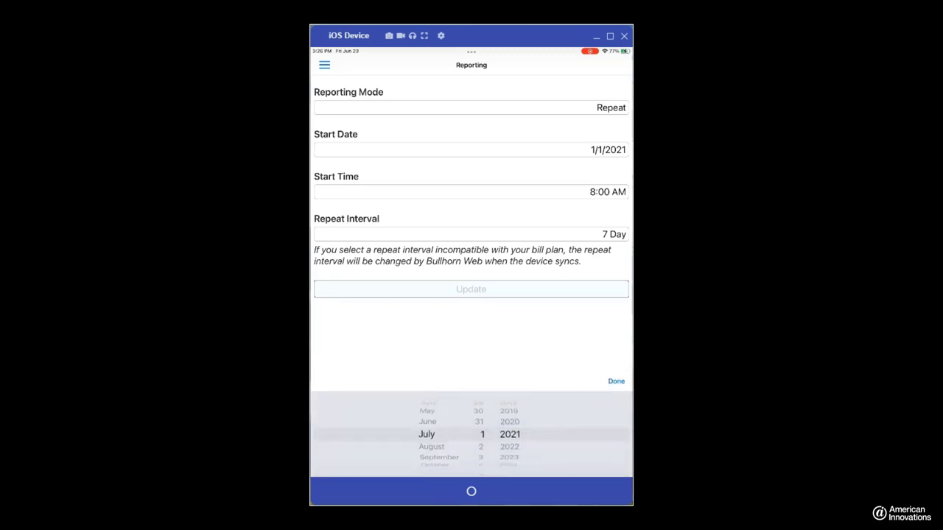
{"action": "left_click", "coordinate": [616, 380]}
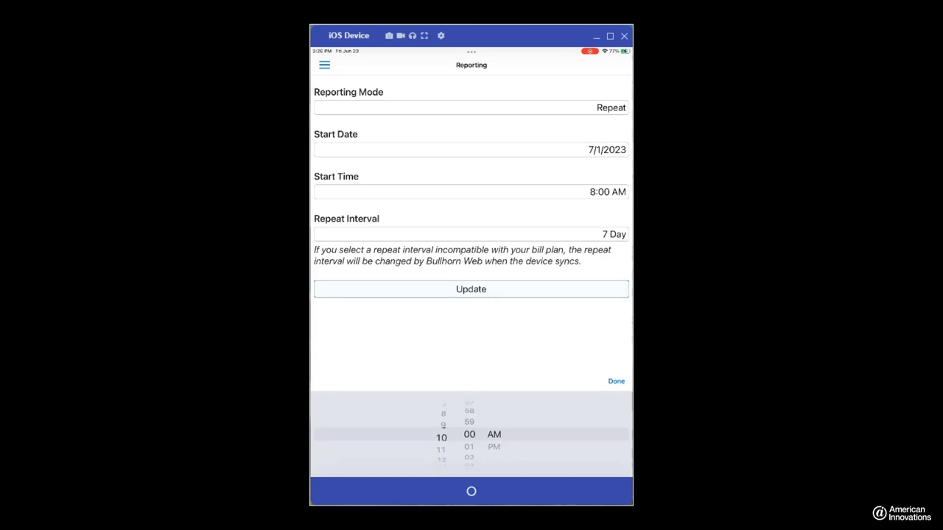
{"action": "left_click", "coordinate": [616, 380]}
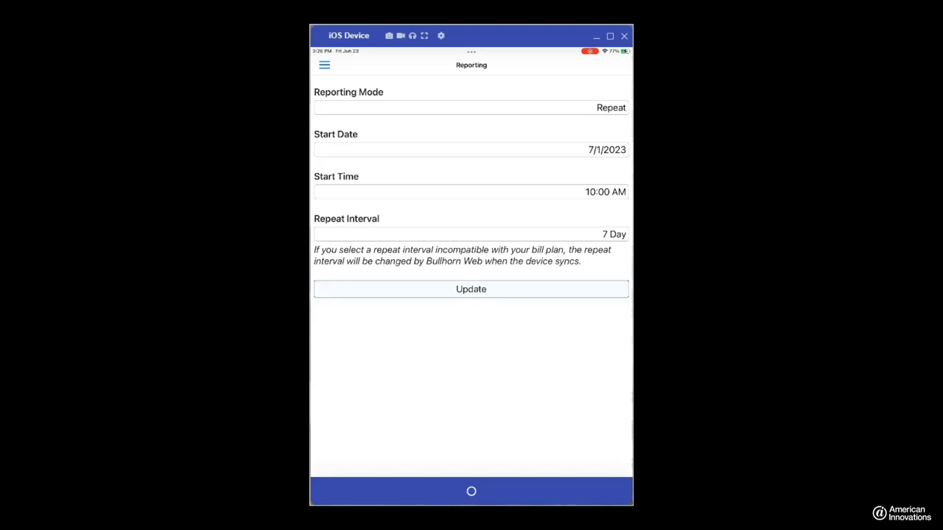
{"action": "left_click", "coordinate": [471, 288]}
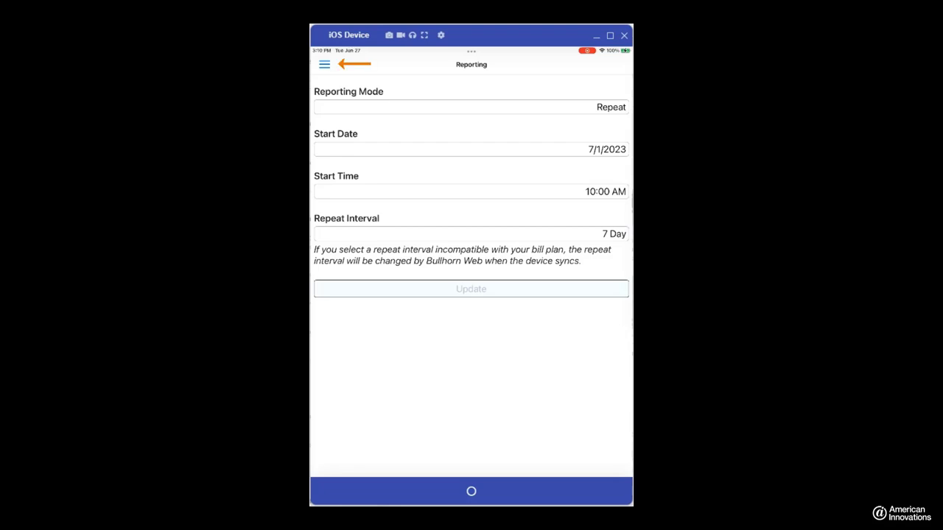
- Set Interruption On with 3.0 s on time and 1.0 s off time and update
{"action": "left_click", "coordinate": [324, 65]}
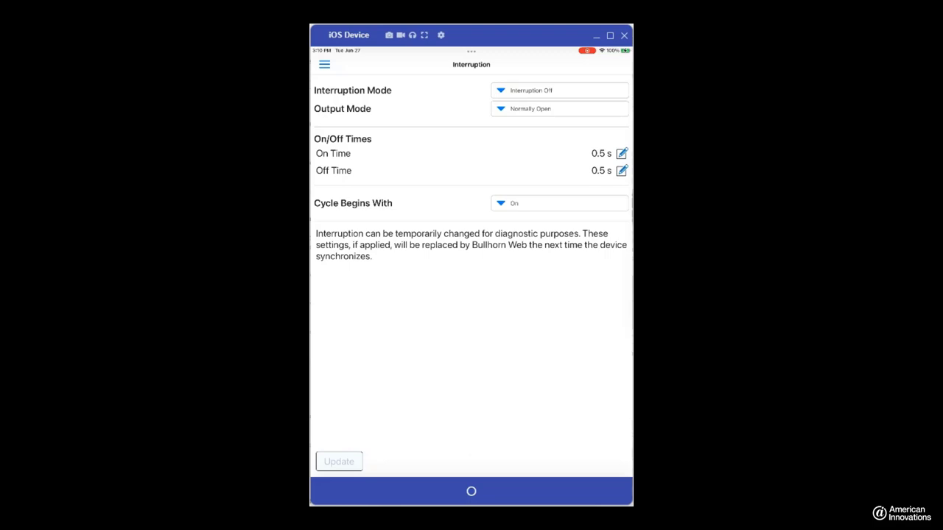
{"action": "left_click", "coordinate": [560, 90]}
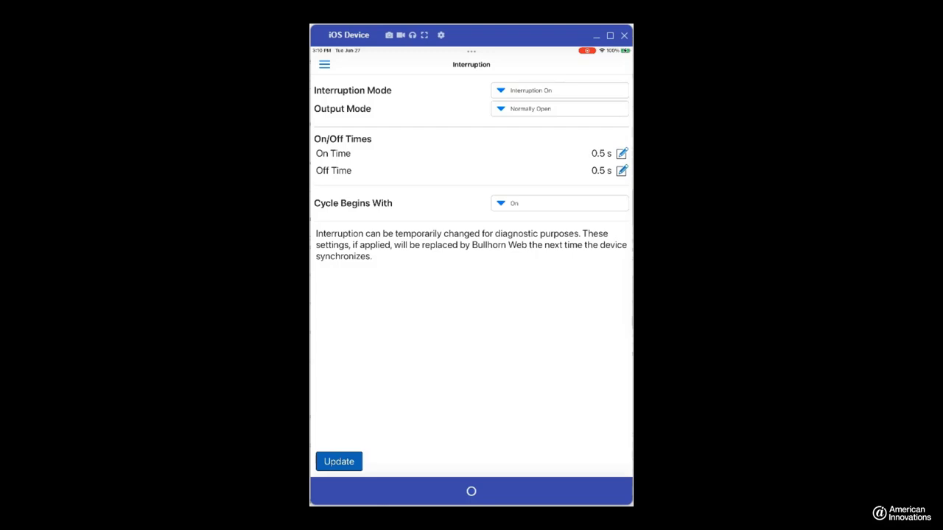
{"action": "left_click", "coordinate": [622, 153]}
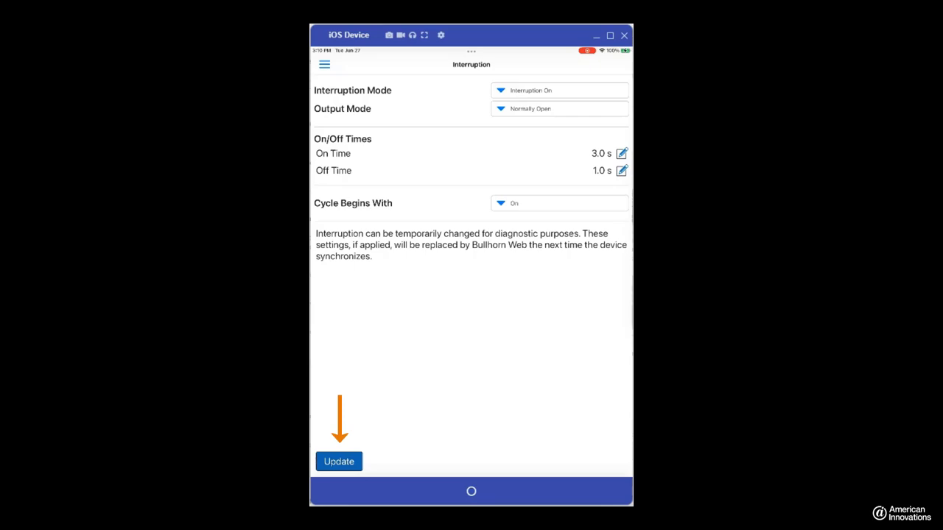
{"action": "left_click", "coordinate": [339, 462]}
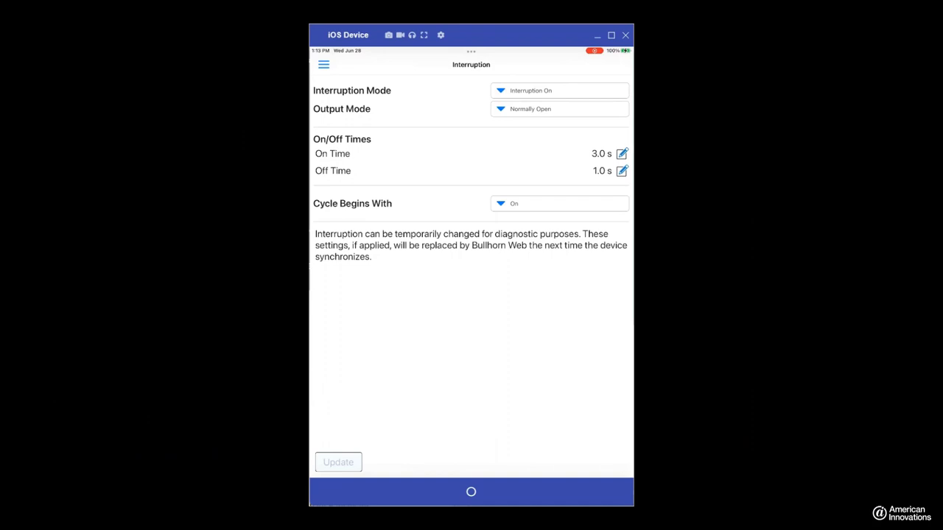
- Send a test message from the device and turn on Auto Refresh for its status
{"action": "left_click", "coordinate": [324, 64]}
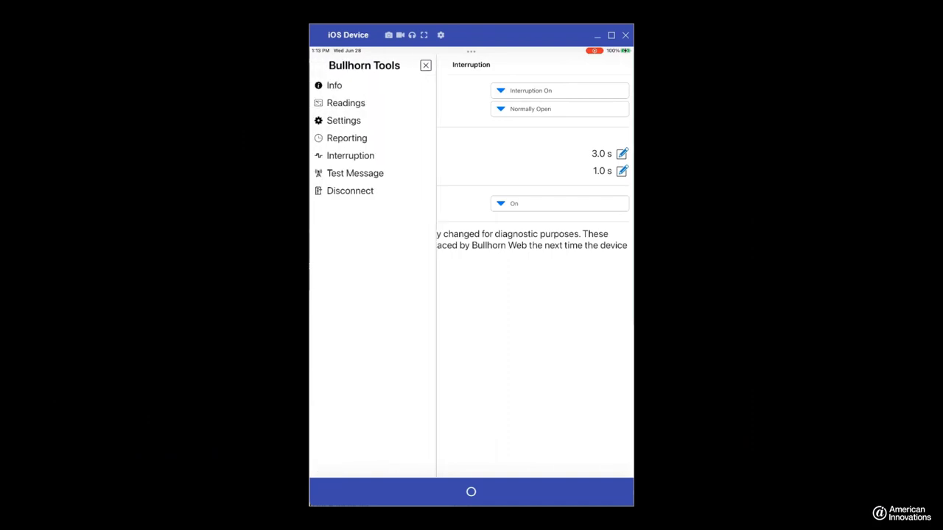
{"action": "left_click", "coordinate": [355, 174]}
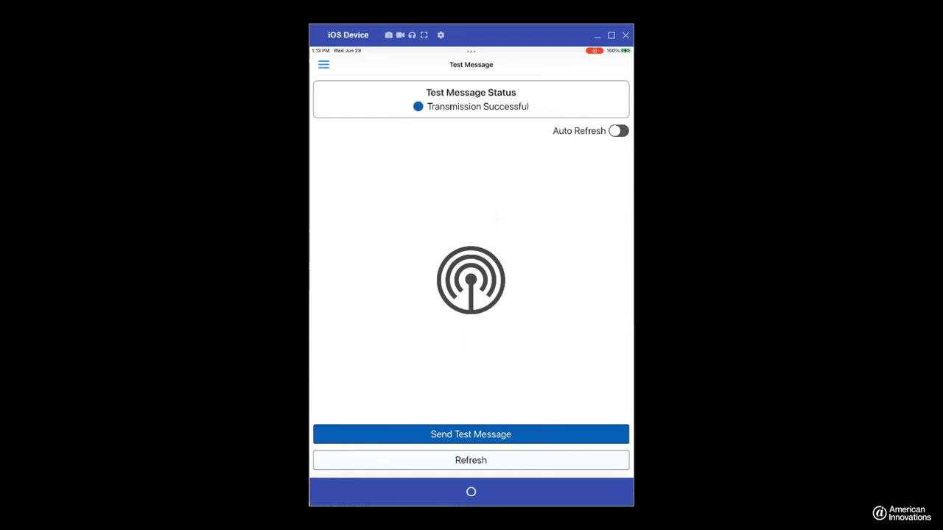
{"action": "left_click", "coordinate": [471, 434]}
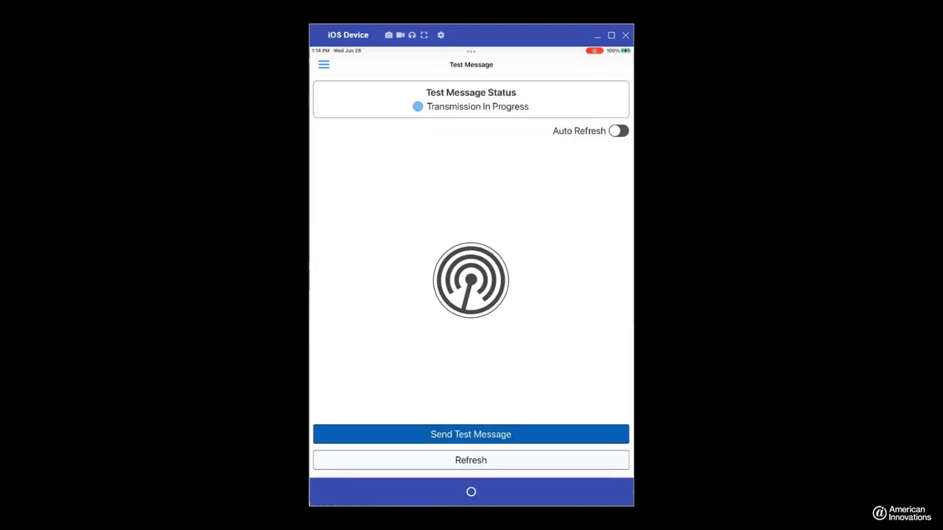
{"action": "left_click", "coordinate": [619, 129]}
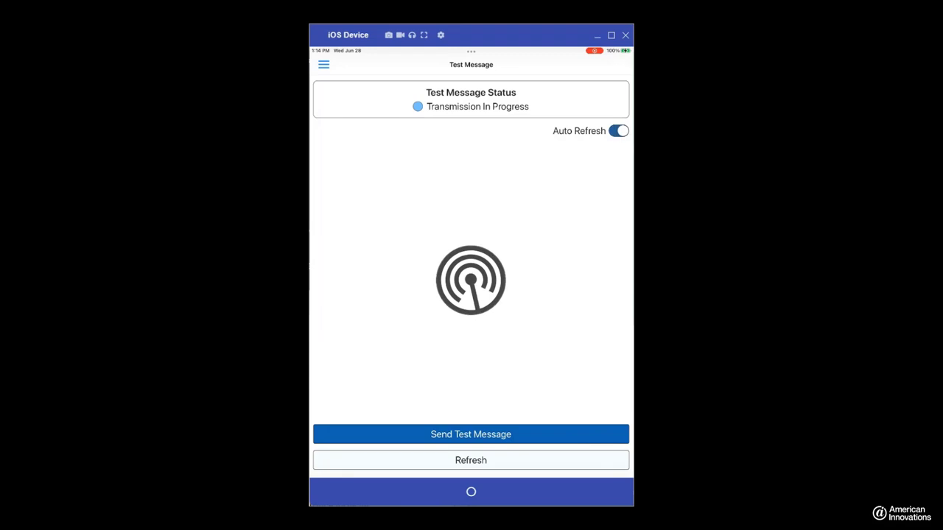